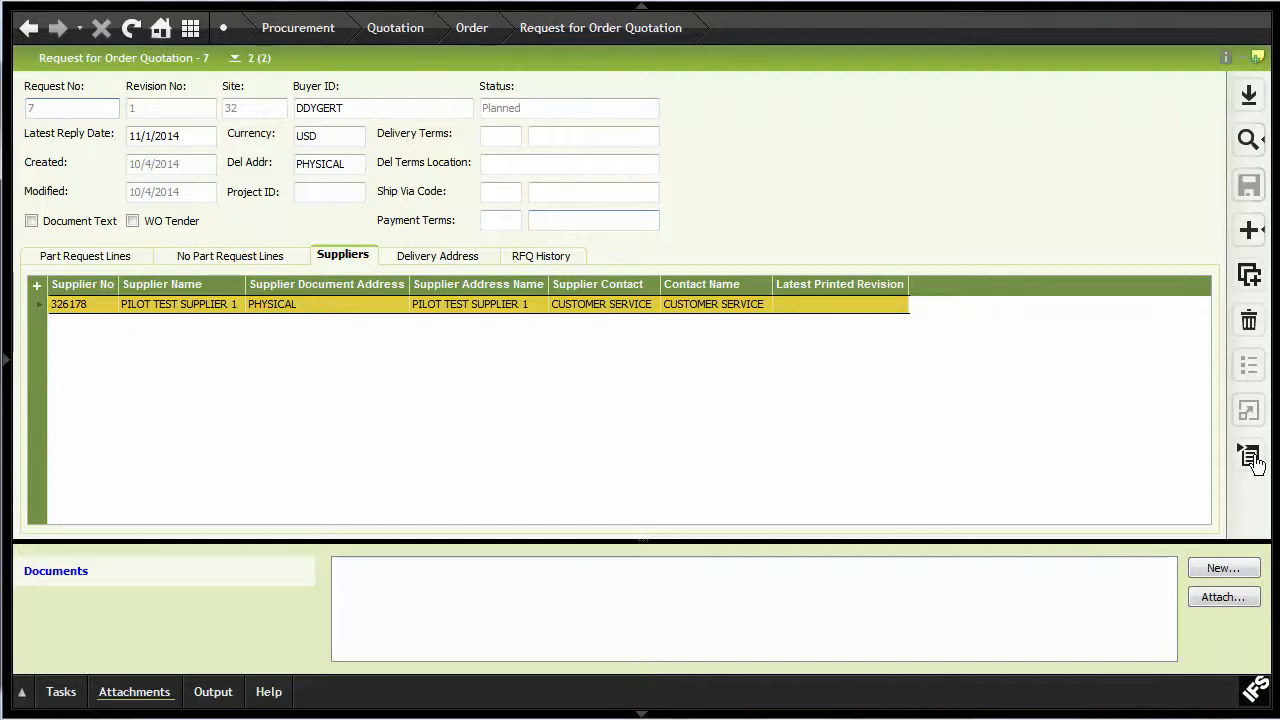
Step: Run NSAU - Send to Supplier for RFQ 7 and confirm the success message
left_click(1248, 464)
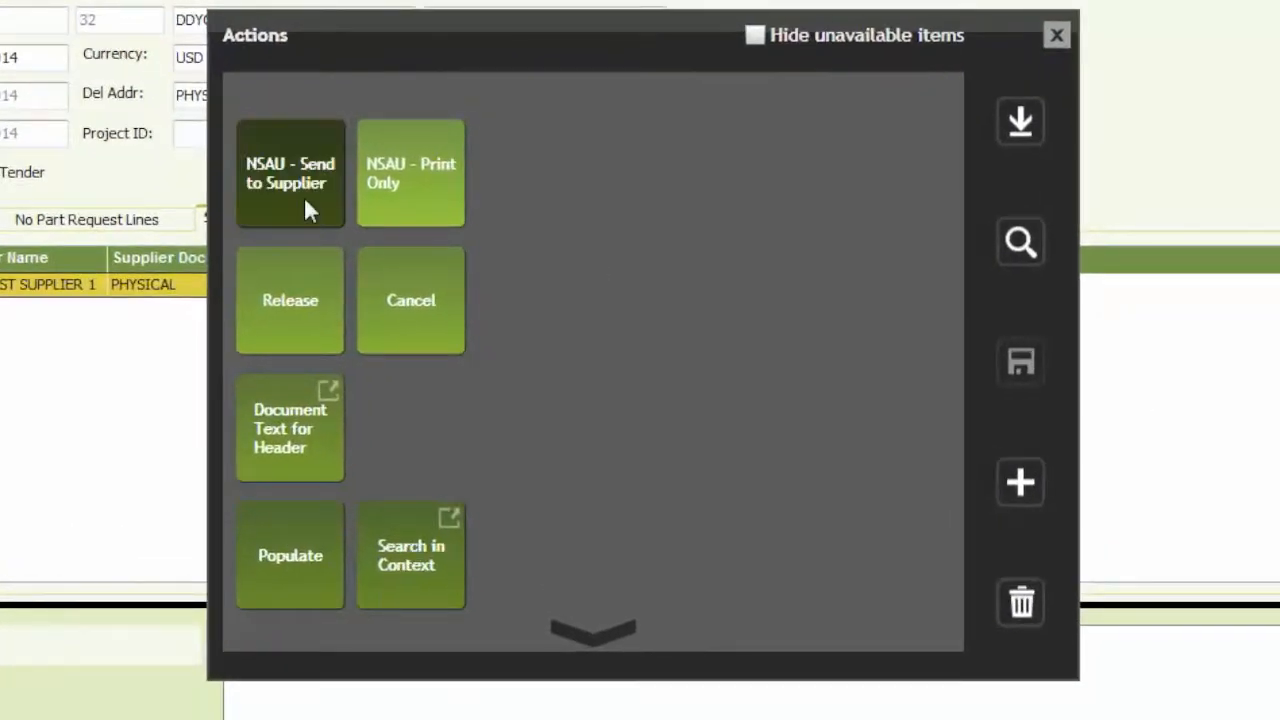
left_click(1056, 34)
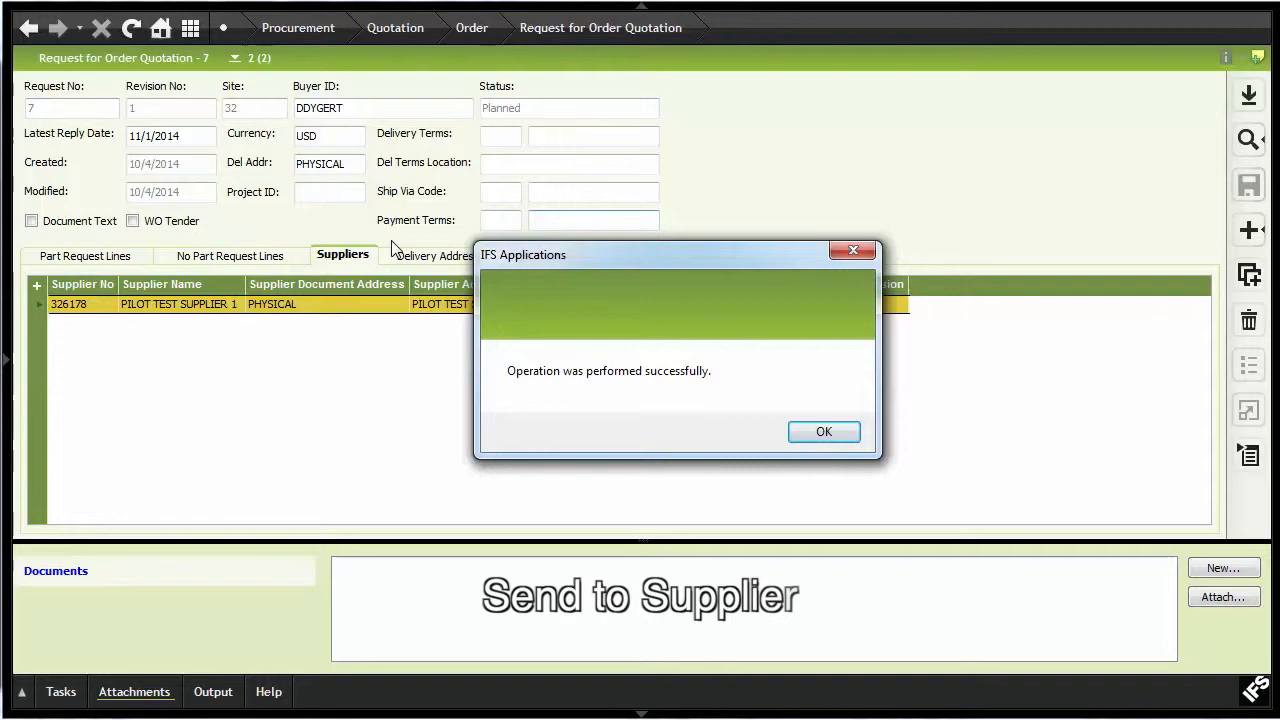
left_click(824, 432)
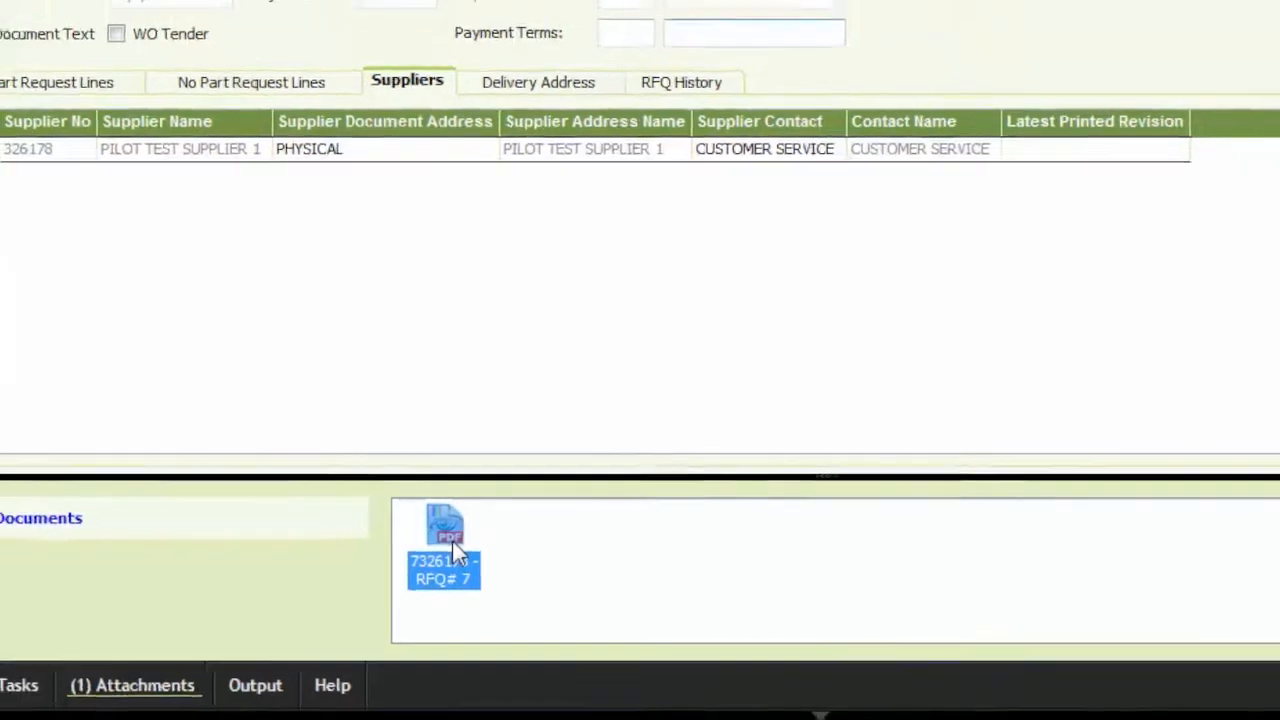
Step: View the attached RFQ# 7 PDF from the Attachments Documents panel
double_click(444, 524)
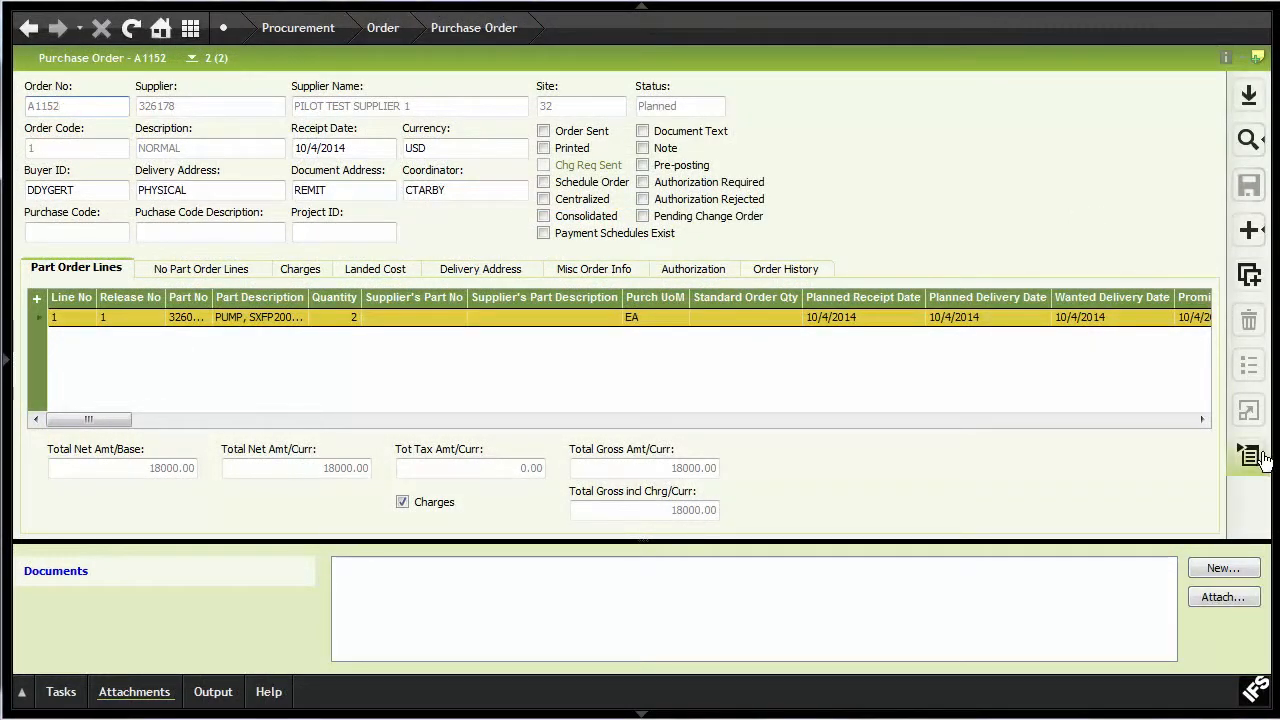
Step: Send purchase order A1152 to the supplier via NSAU and review the generated PO PDF
left_click(1248, 456)
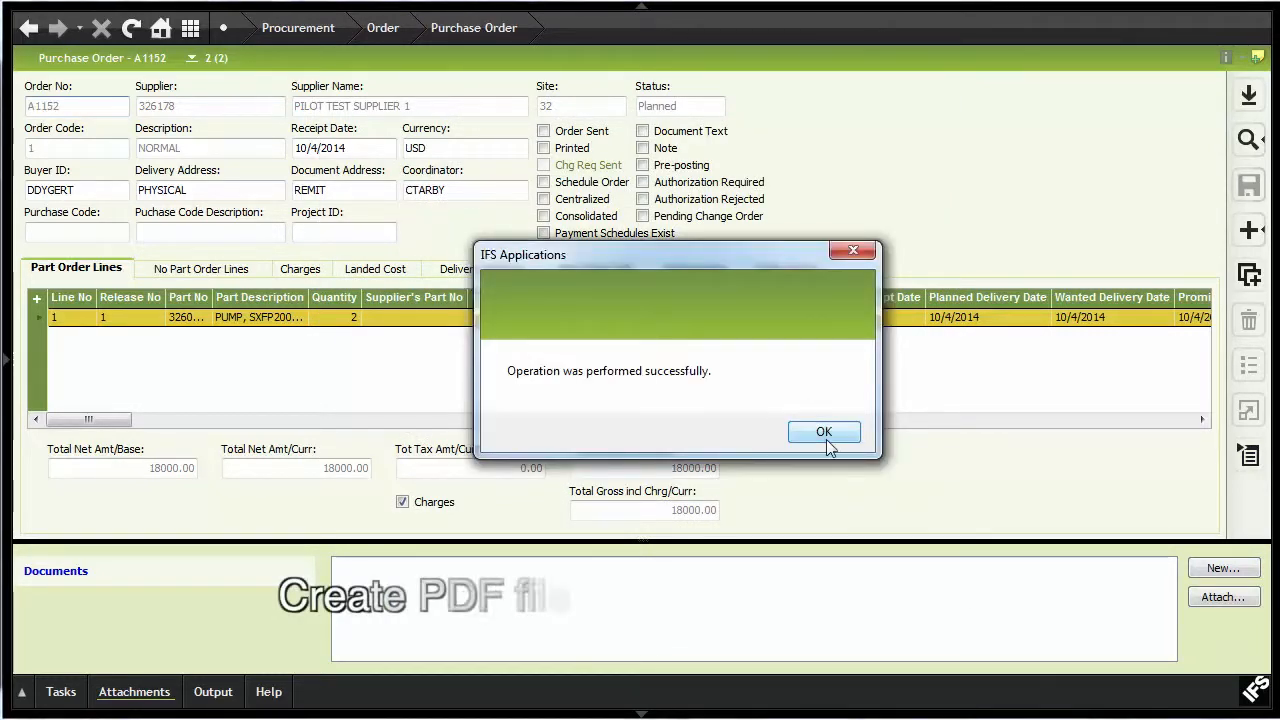
left_click(824, 432)
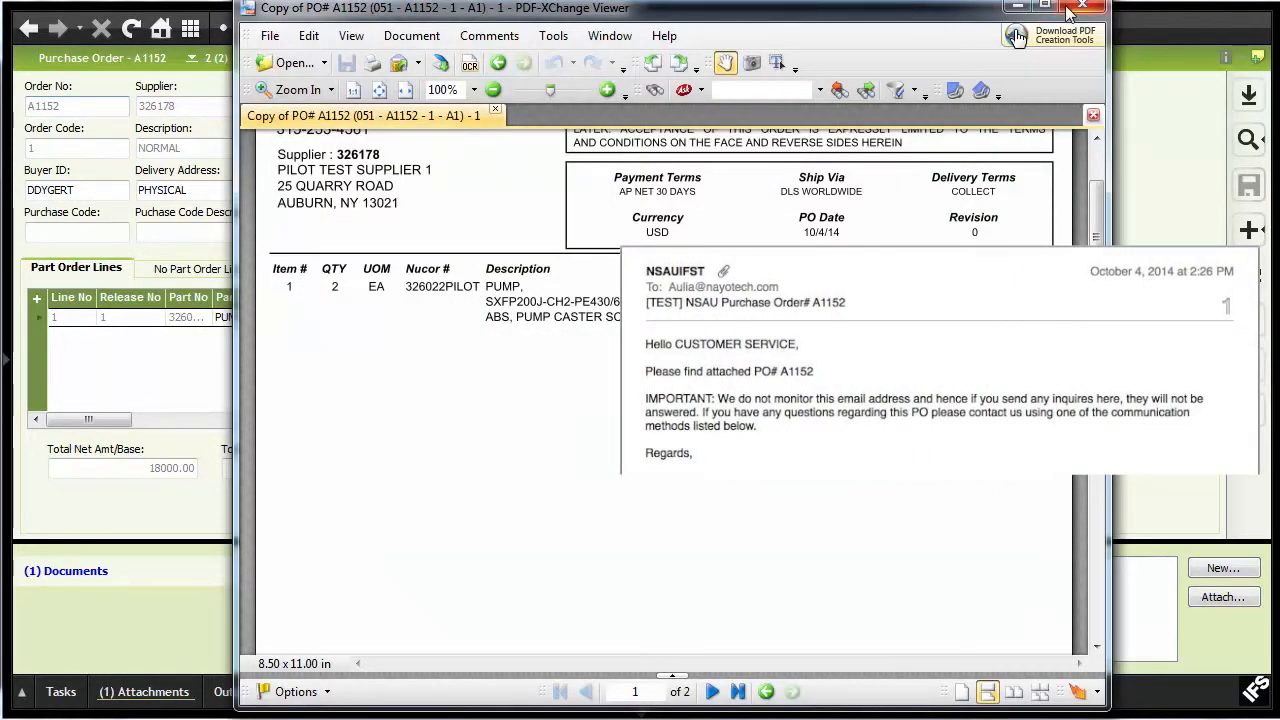
left_click(1078, 8)
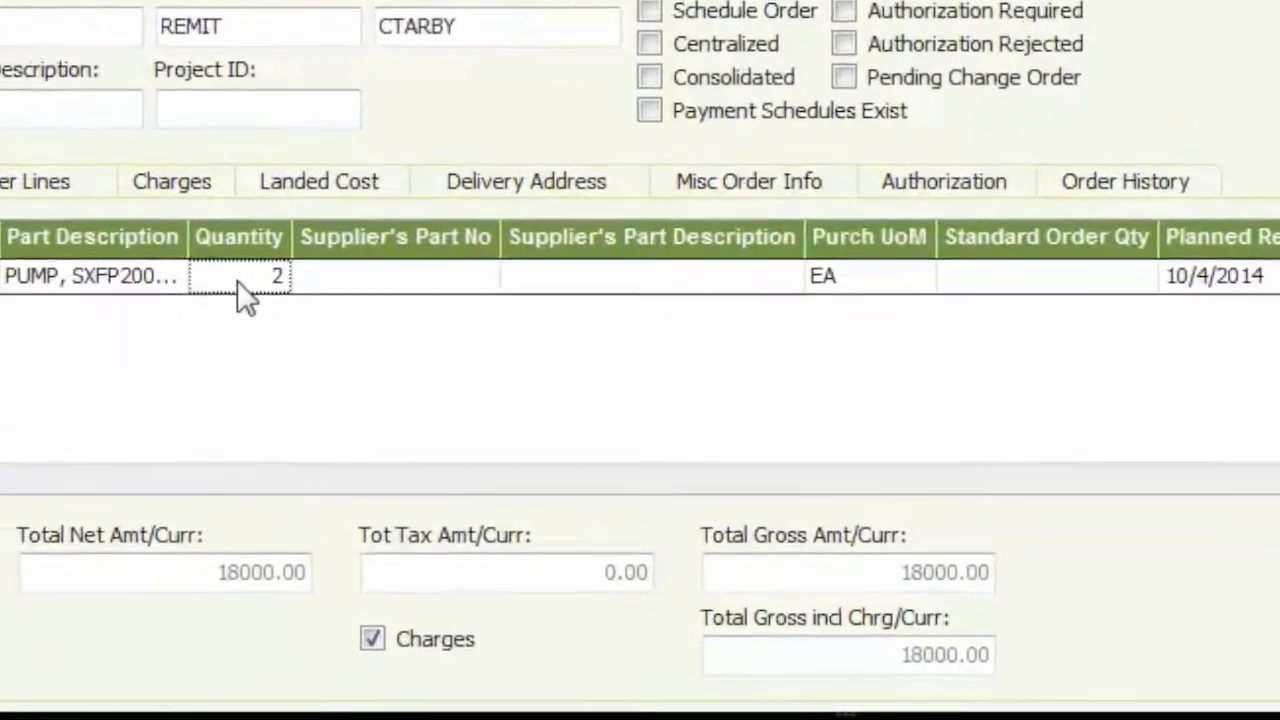
Step: Change the pump line quantity to 3 and accept the new order revision
type("3")
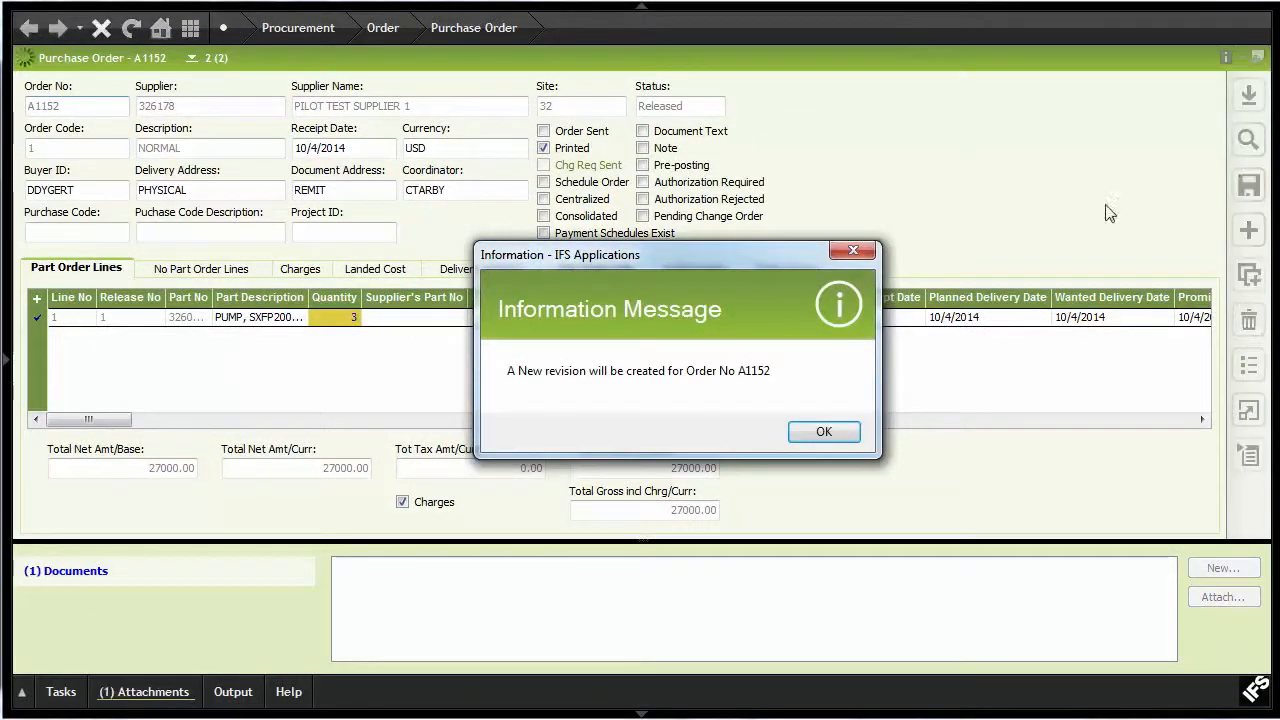
left_click(824, 432)
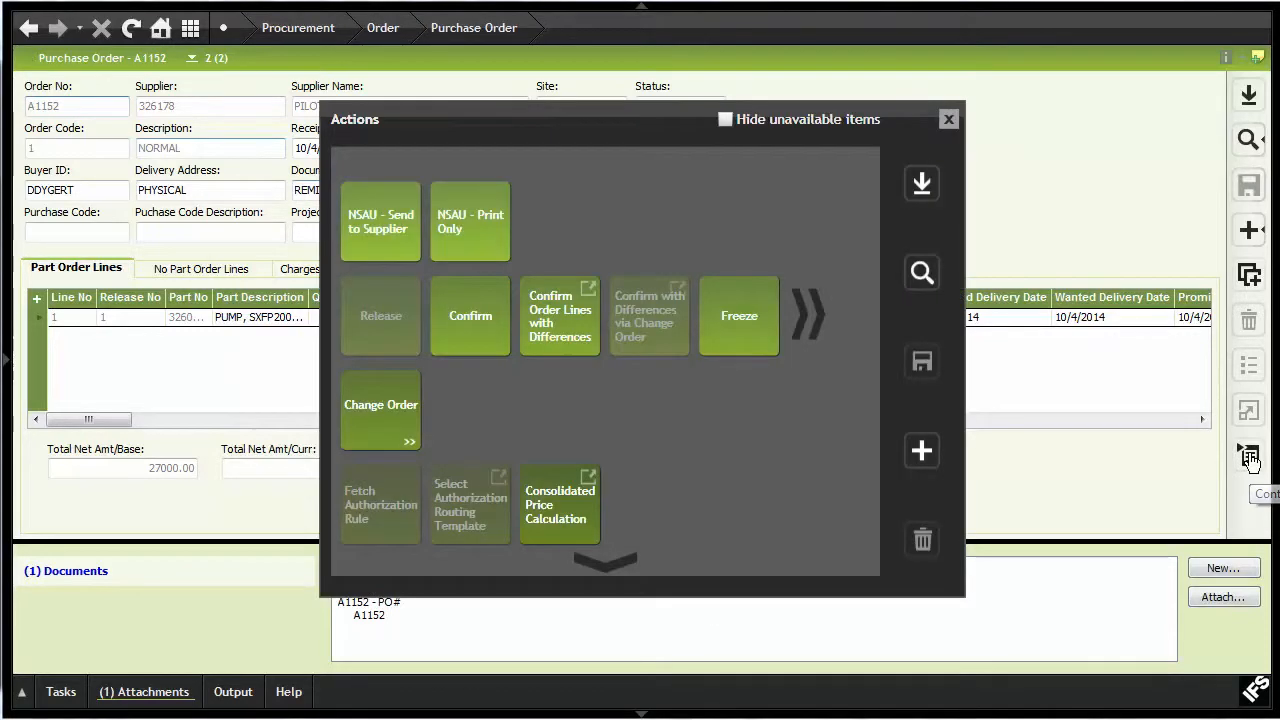
Step: Send revised A1152 to the supplier and bring up document options for its PO attachment
left_click(948, 120)
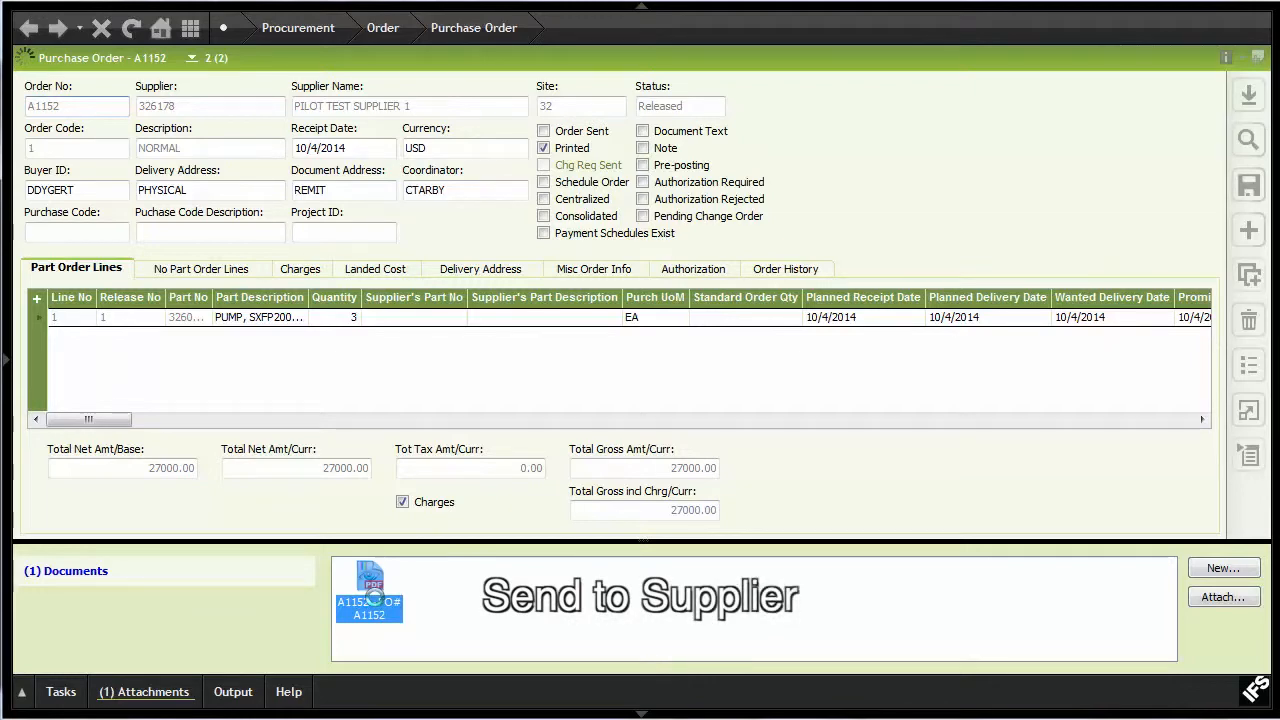
double_click(368, 590)
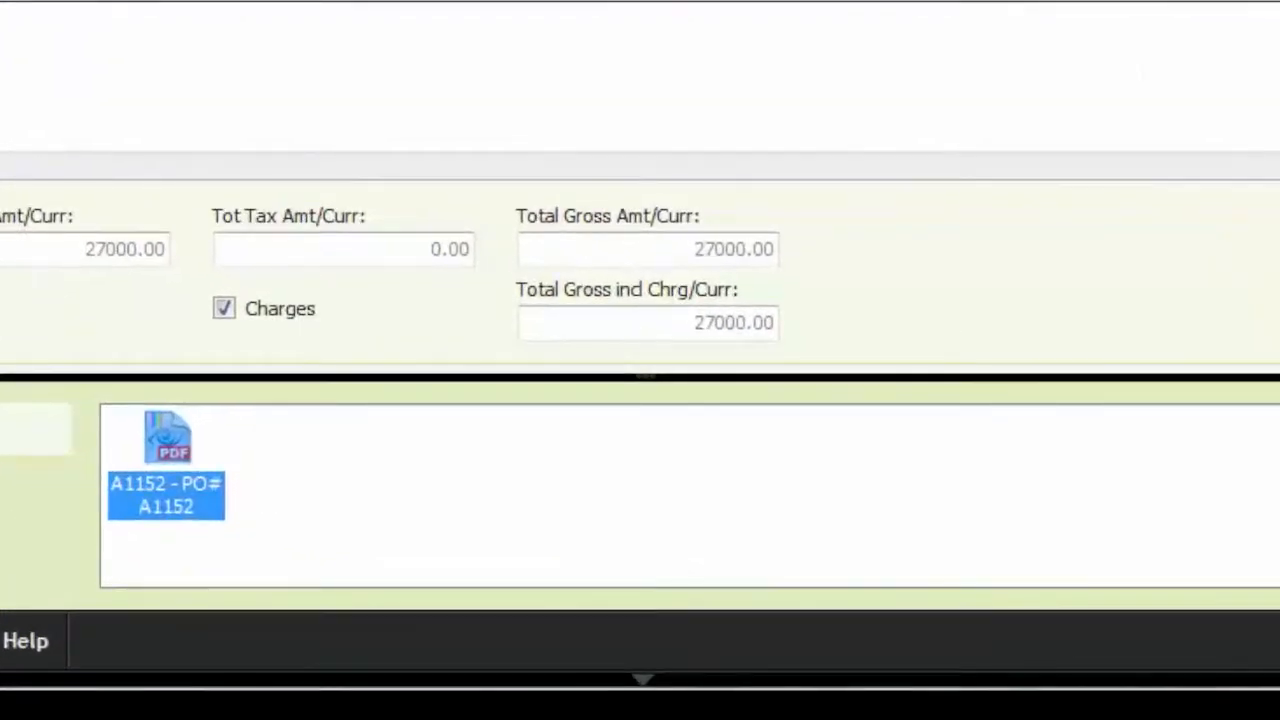
mouse_move(182, 476)
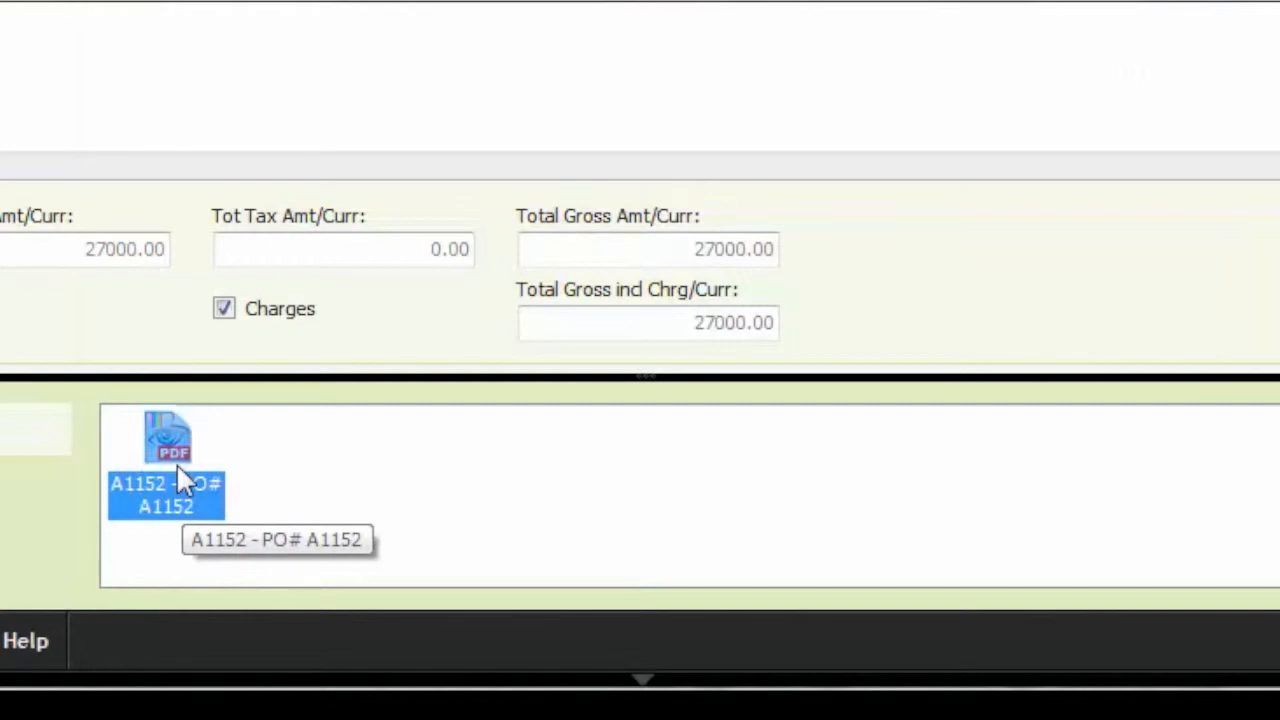
right_click(180, 476)
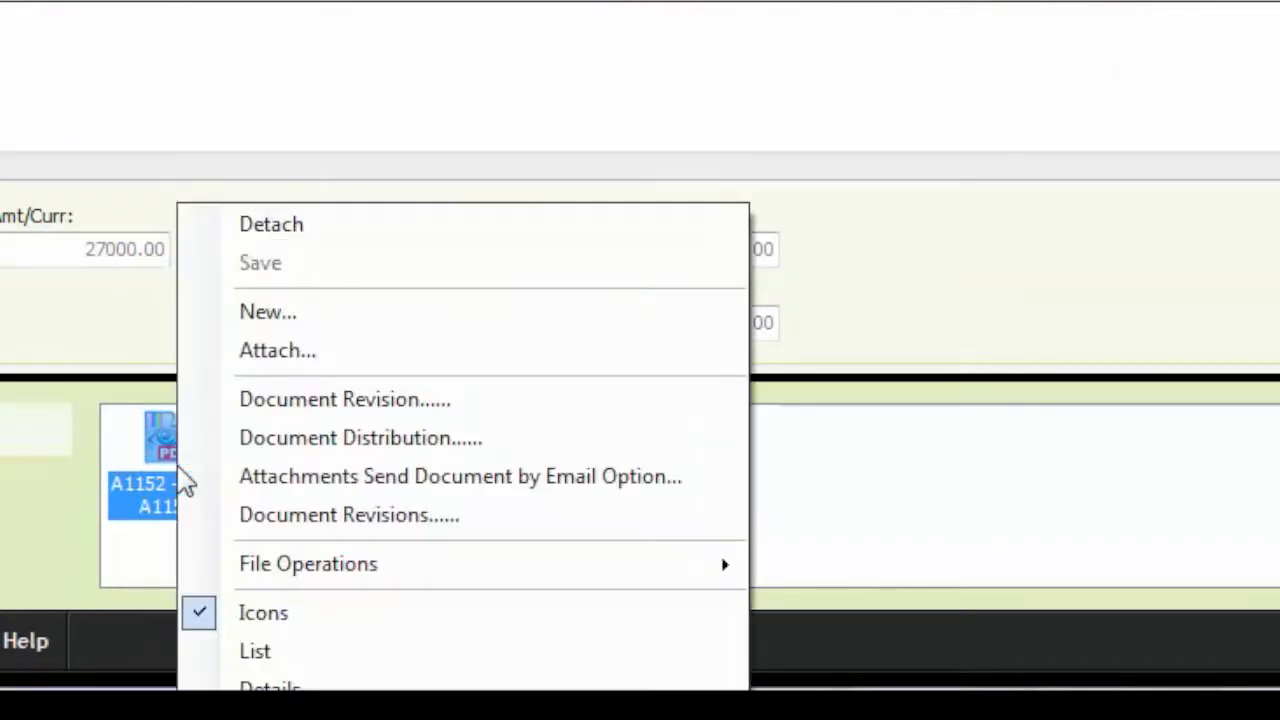